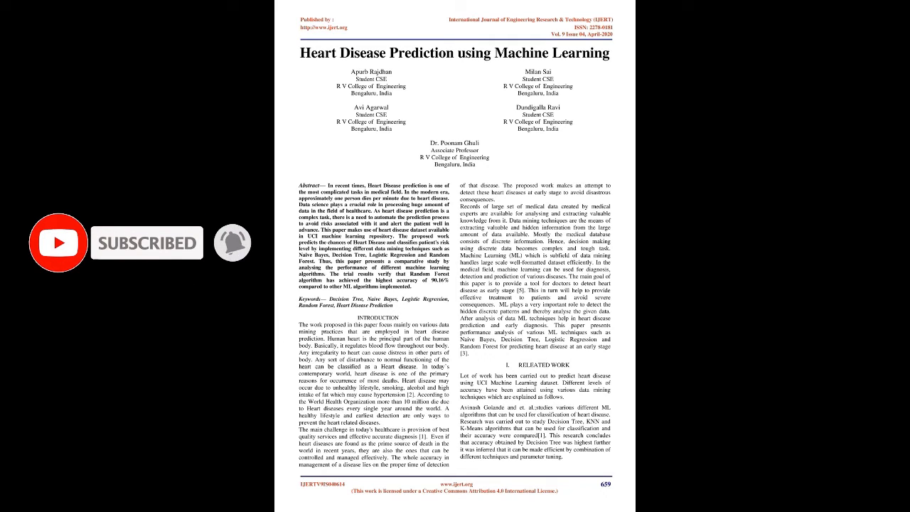
Scroll through the paper to page 661 covering the classification algorithms and result metrics
click(234, 242)
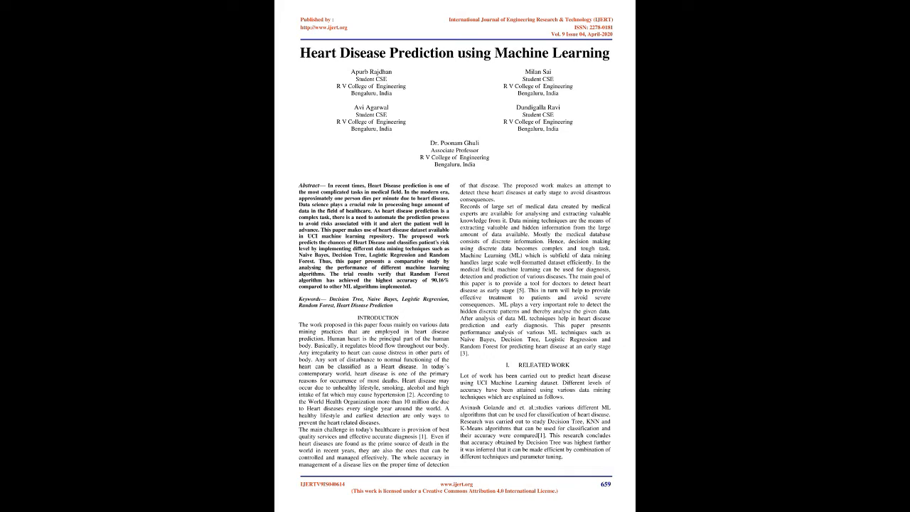
scroll(down, 3)
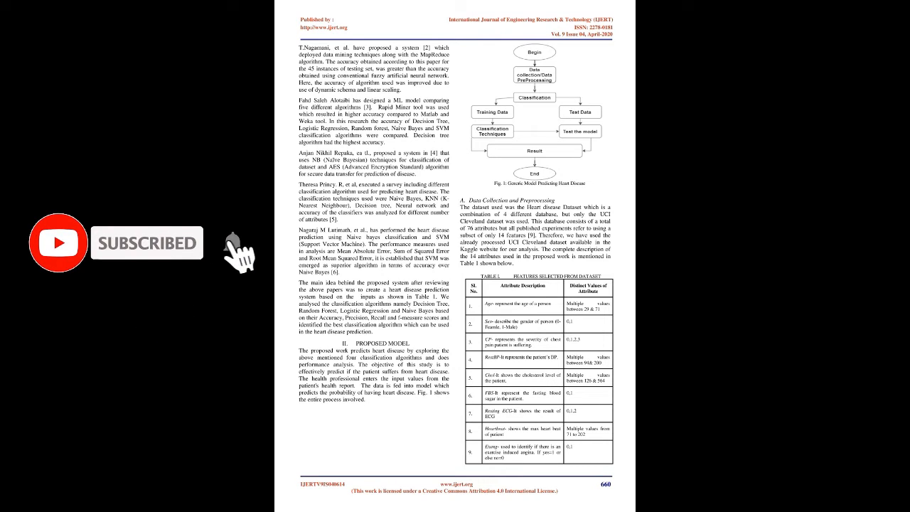
scroll(down, 3)
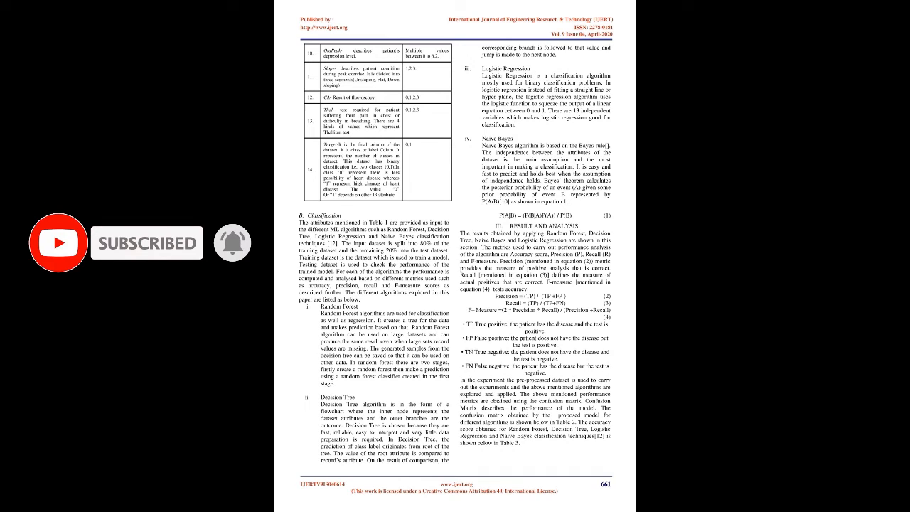
scroll(down, 3)
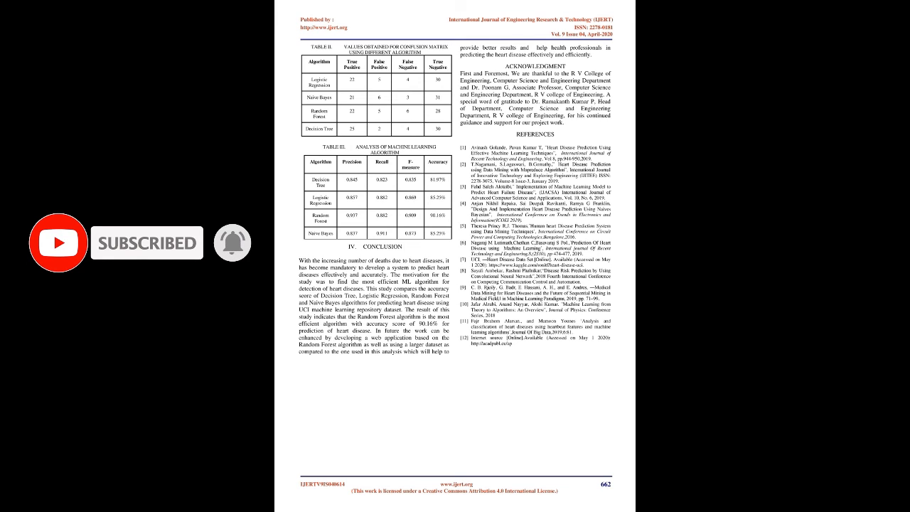